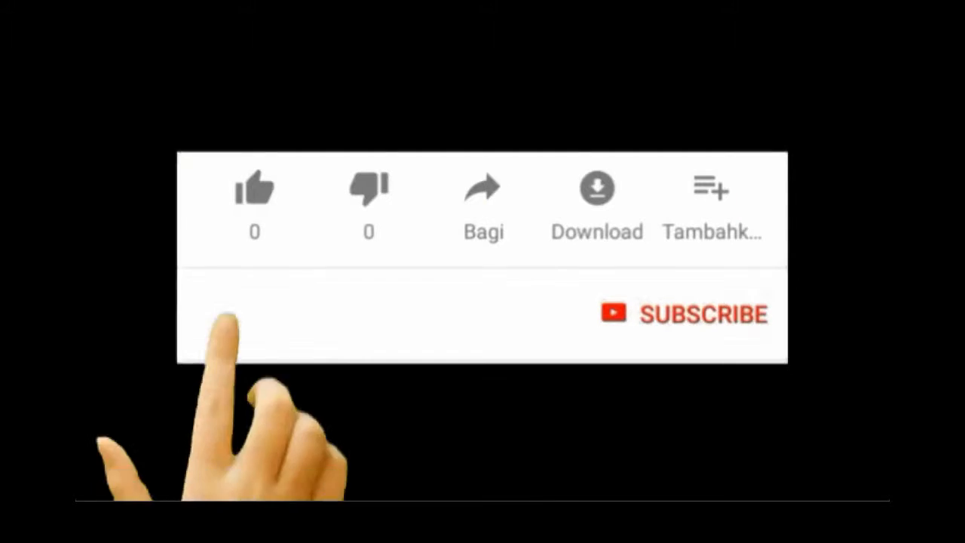
Step: Like the video with the thumbs-up and subscribe to the channel
click(254, 187)
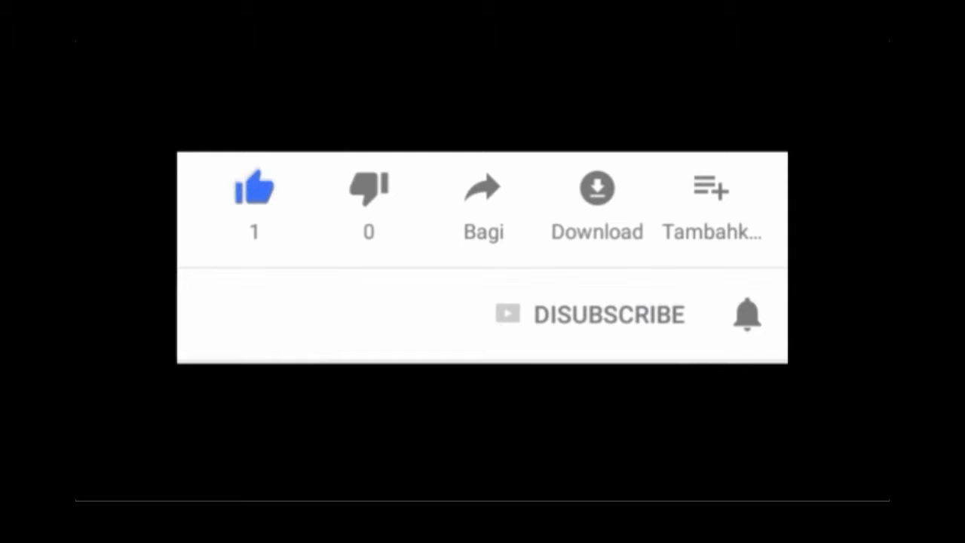
click(746, 314)
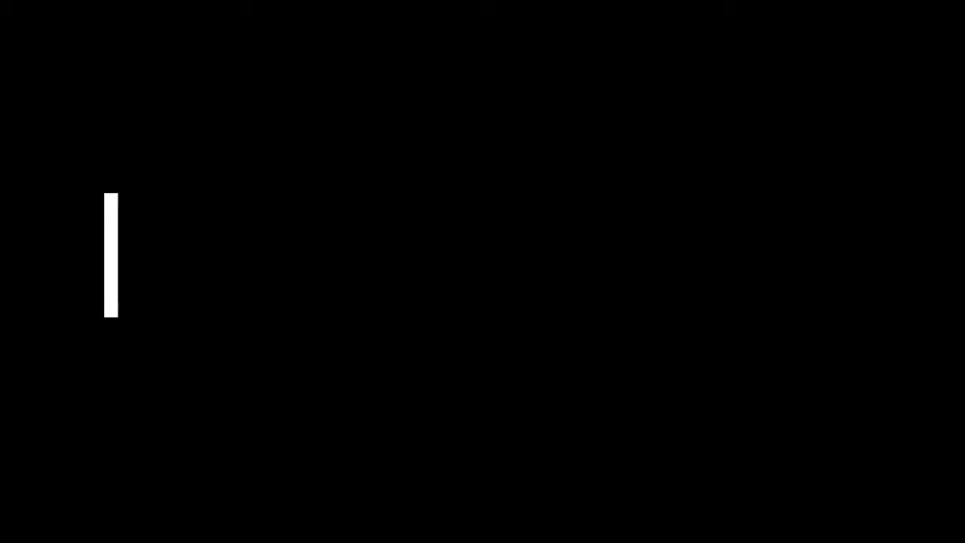
Step: Enter 'Nokia Lumia 1320', then replace it with 'ZTE Grand X Max+' in the title
text(Nokia Lumia 1320)
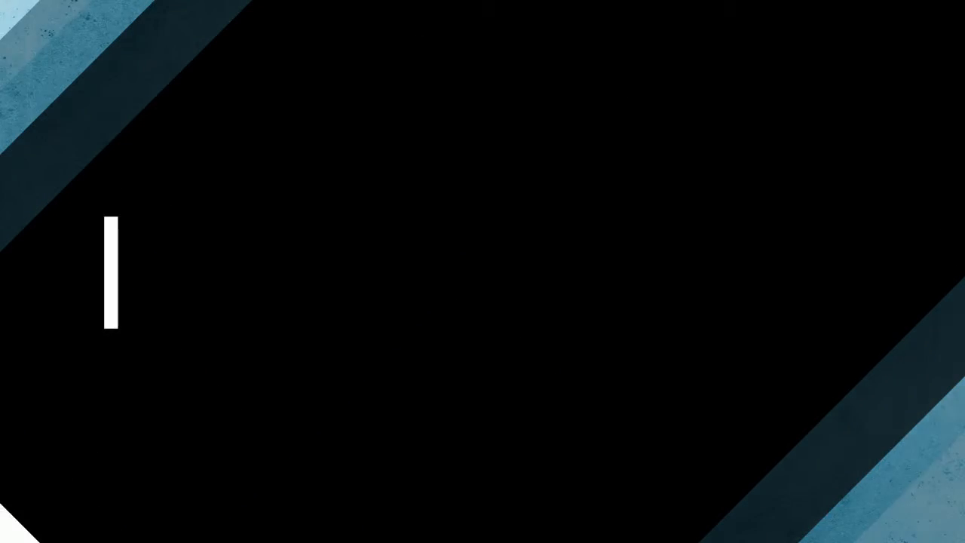
text(ZTE Grand X Max+)
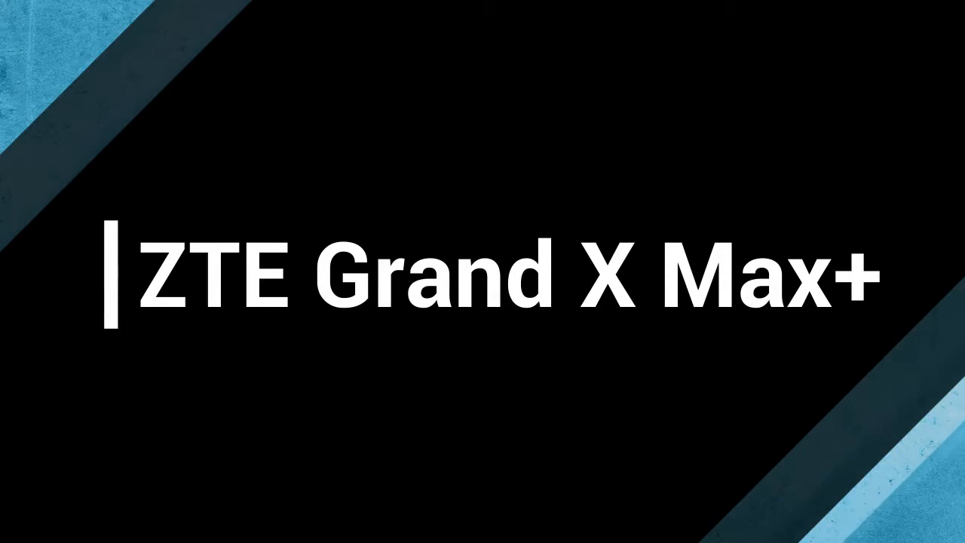